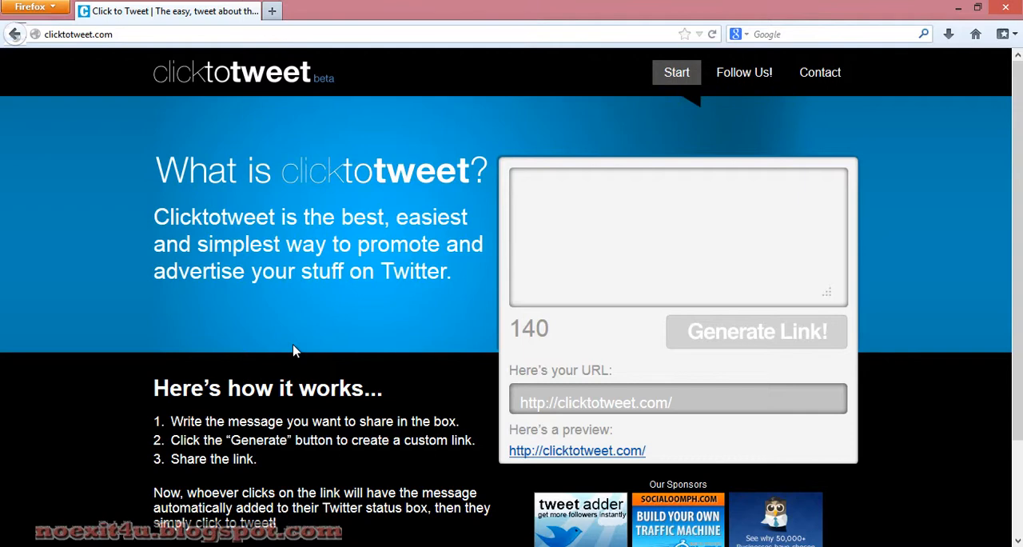
mouse_move(288, 334)
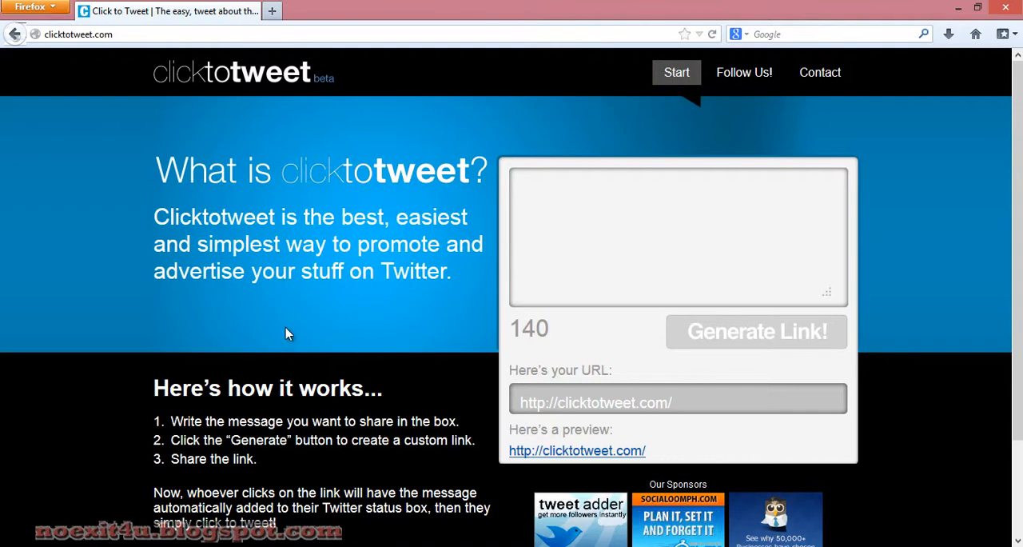
Type the tweet 'Tutorial by noexit4u.blogspot.com', leaving 107 characters remaining
scroll("down", 3)
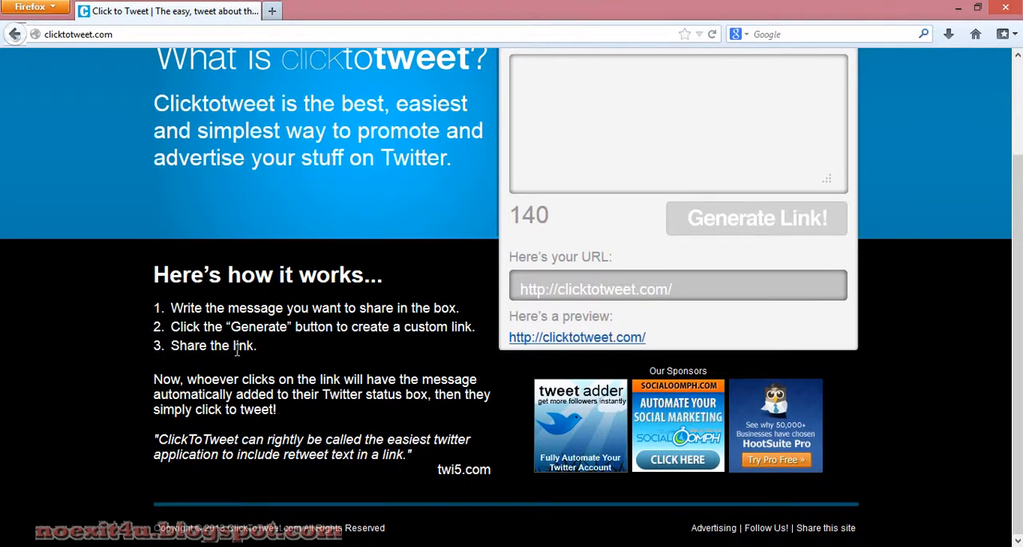
scroll("up", 3)
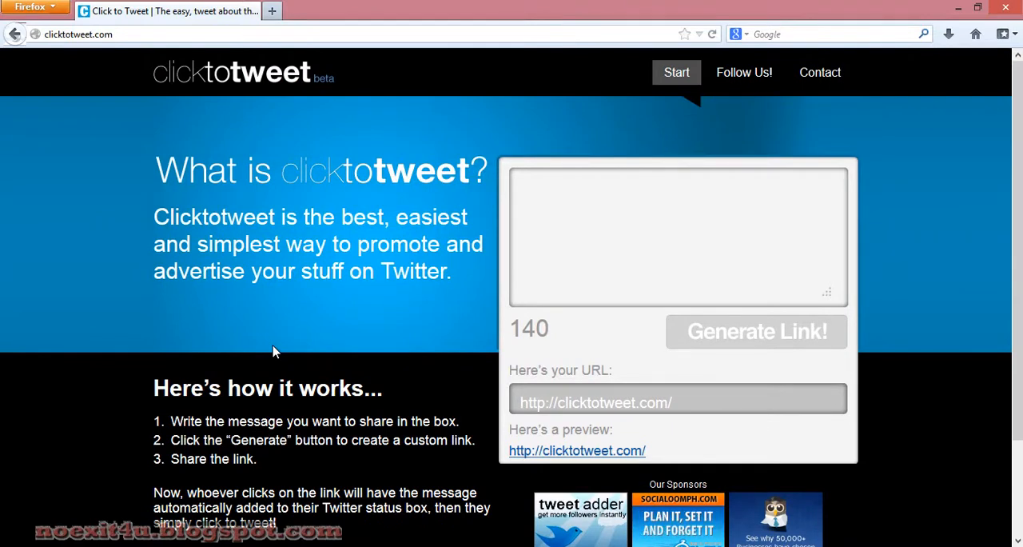
scroll("down", 3)
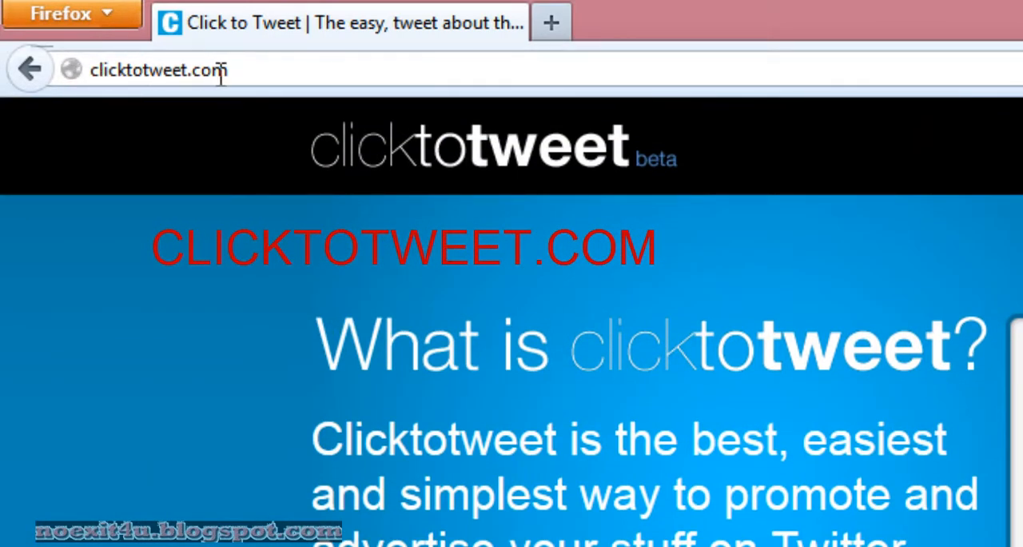
scroll("down", 3)
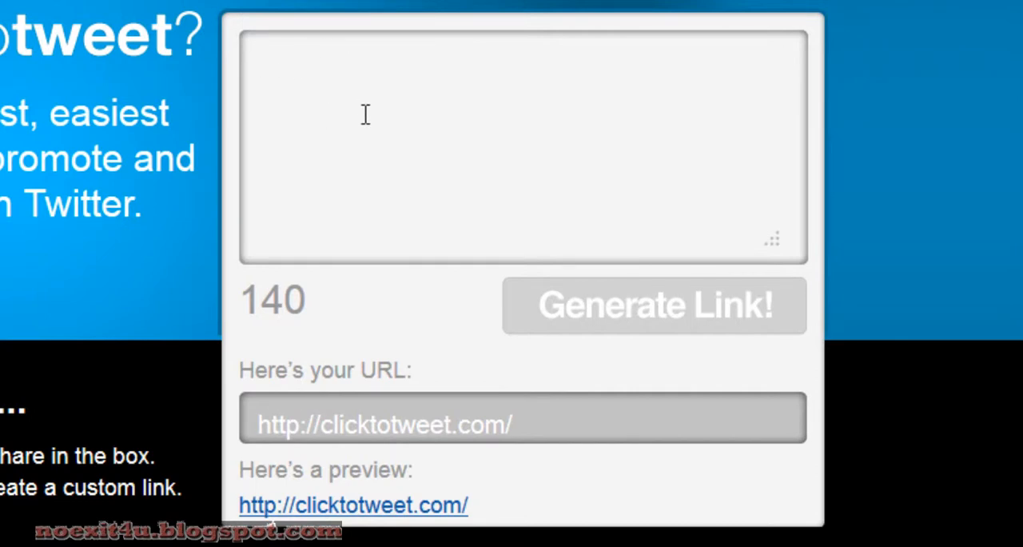
type("Tu")
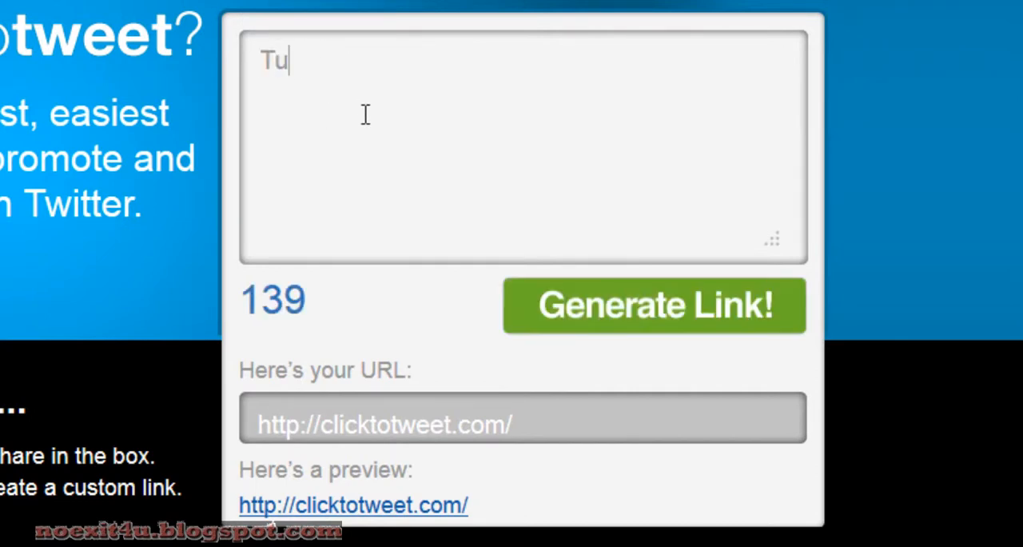
type("torial by")
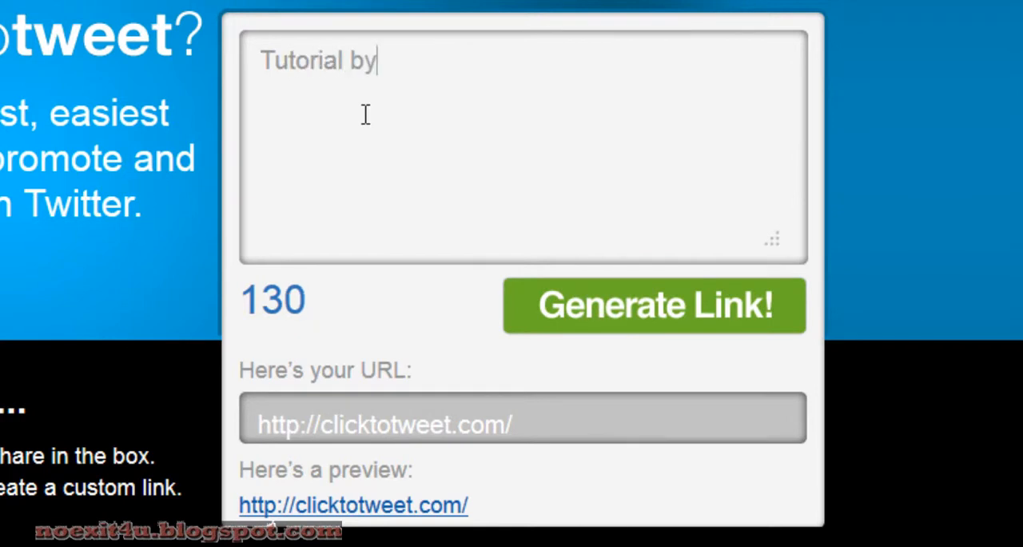
type("noexi")
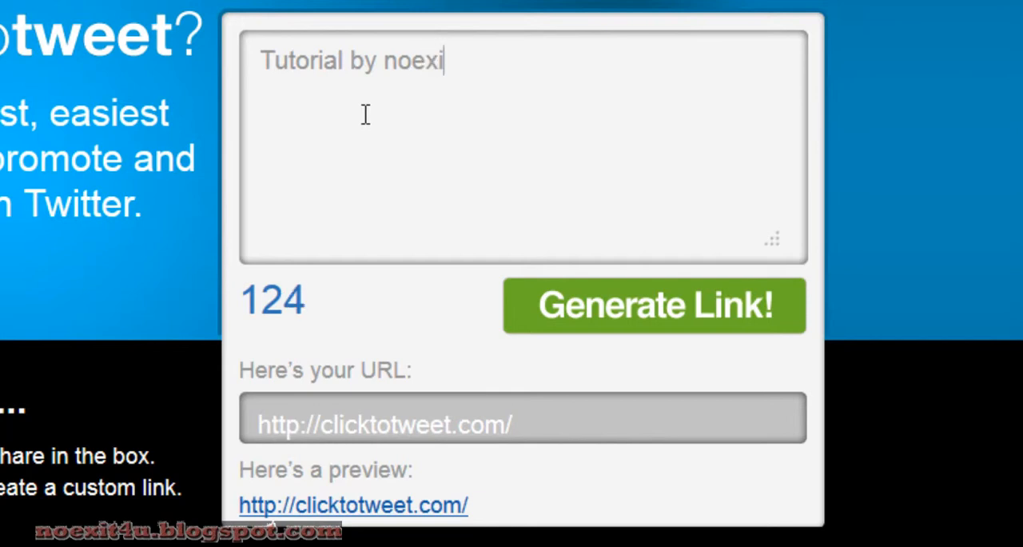
type("4u,")
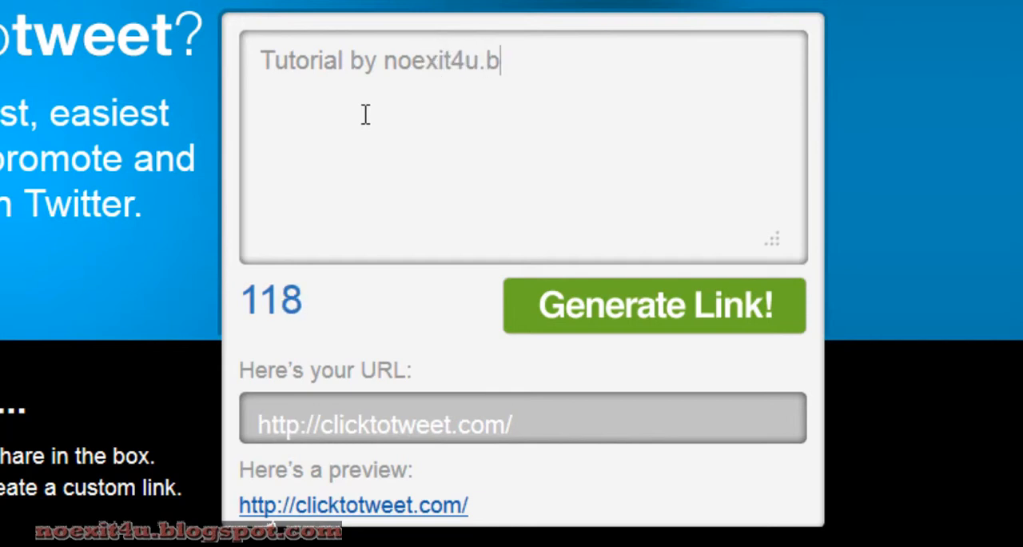
type("logspo")
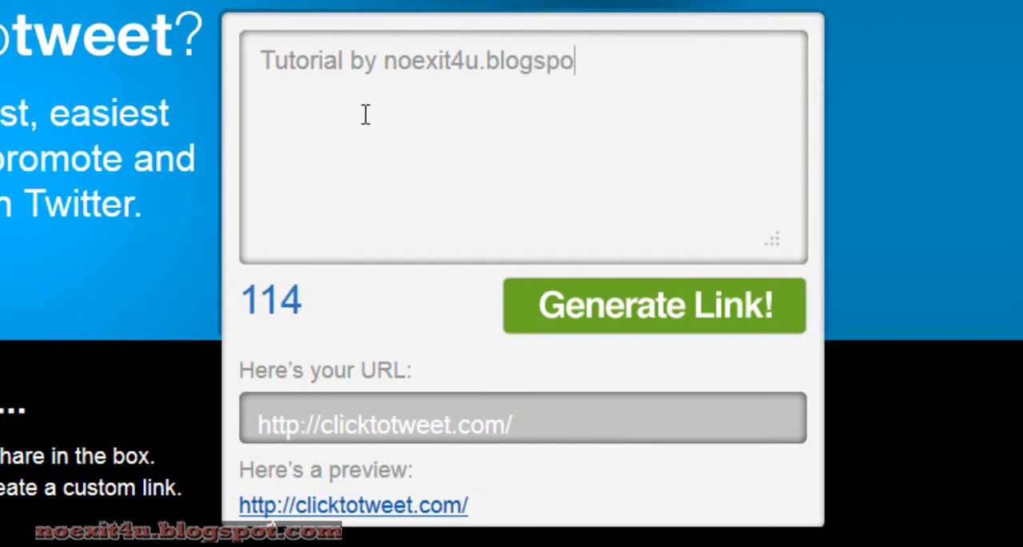
type("t.com")
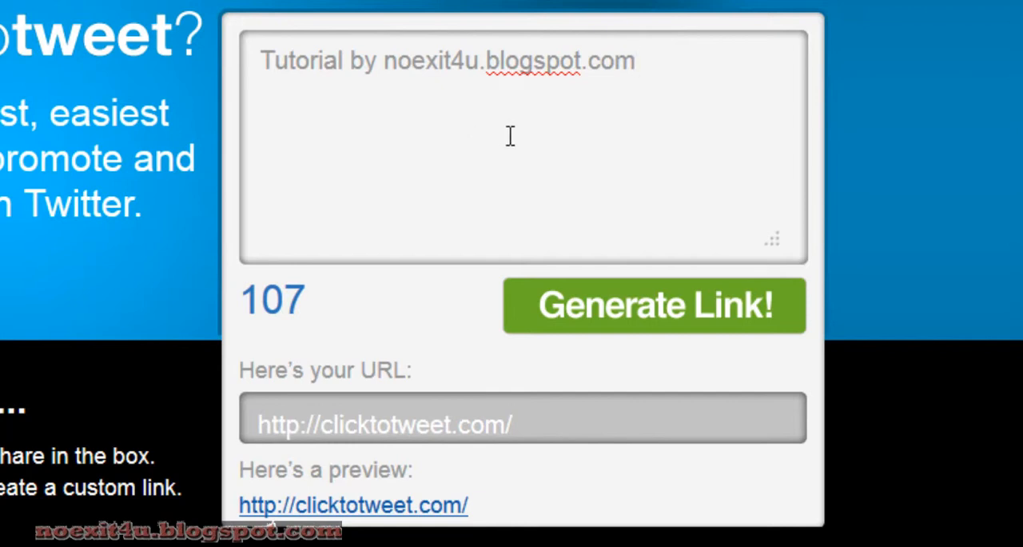
mouse_move(515, 154)
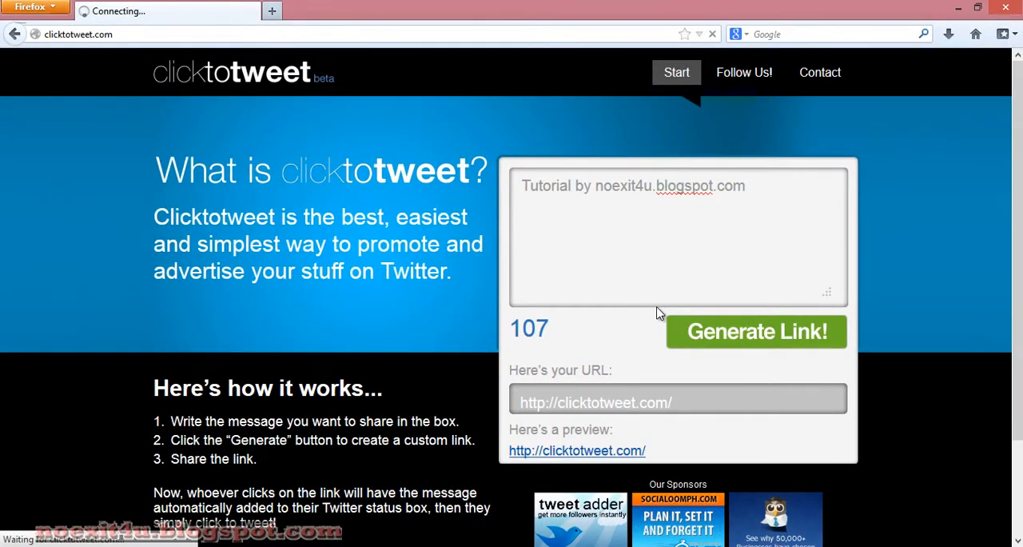
Generate the custom link clicktotweet.com/d9e30 with the green 'Generate Link!' button
left_click(756, 331)
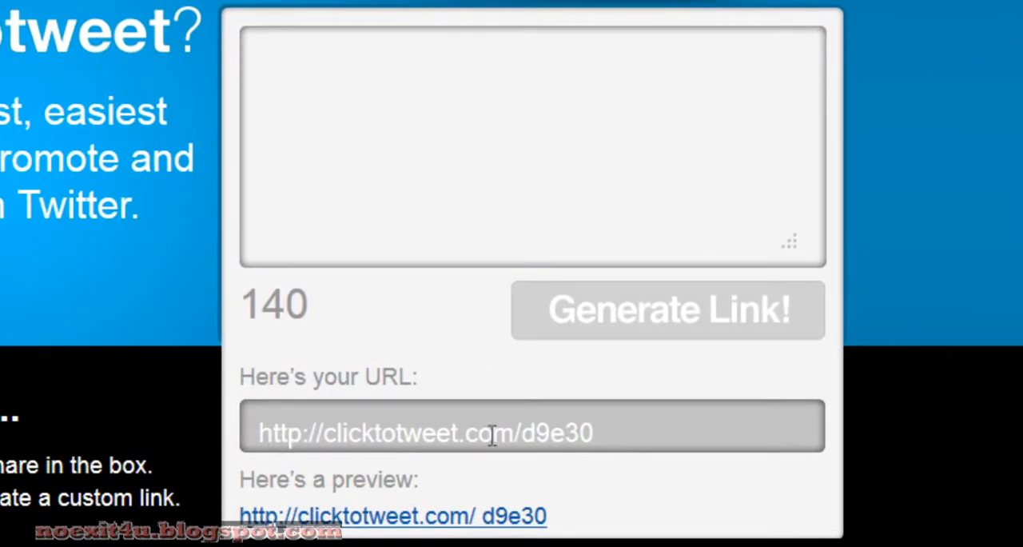
mouse_move(604, 428)
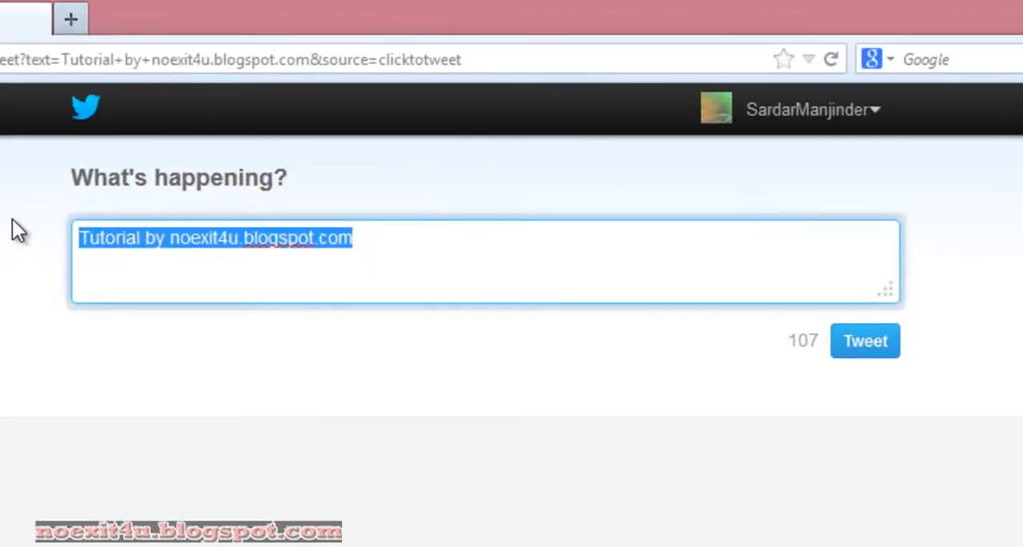
mouse_move(104, 226)
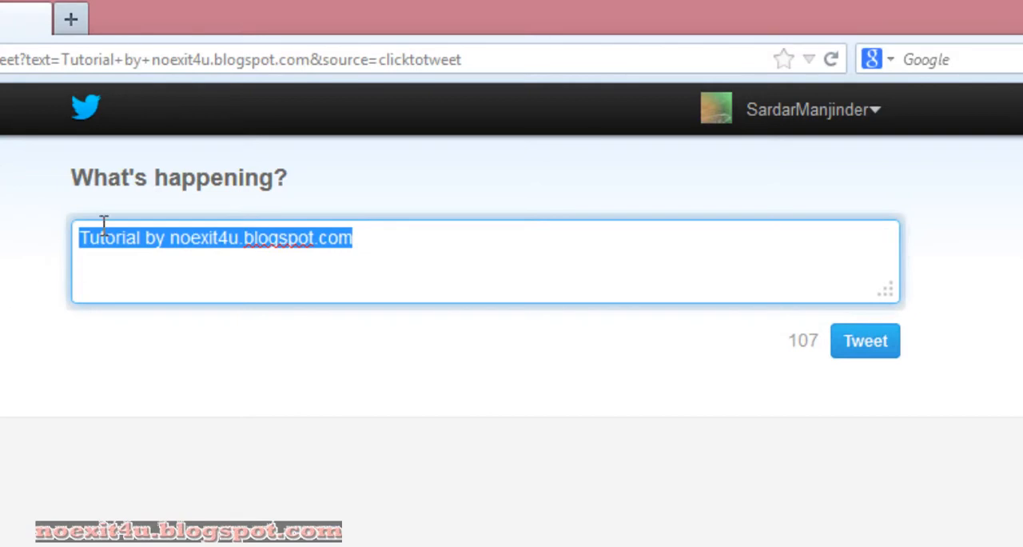
mouse_move(783, 364)
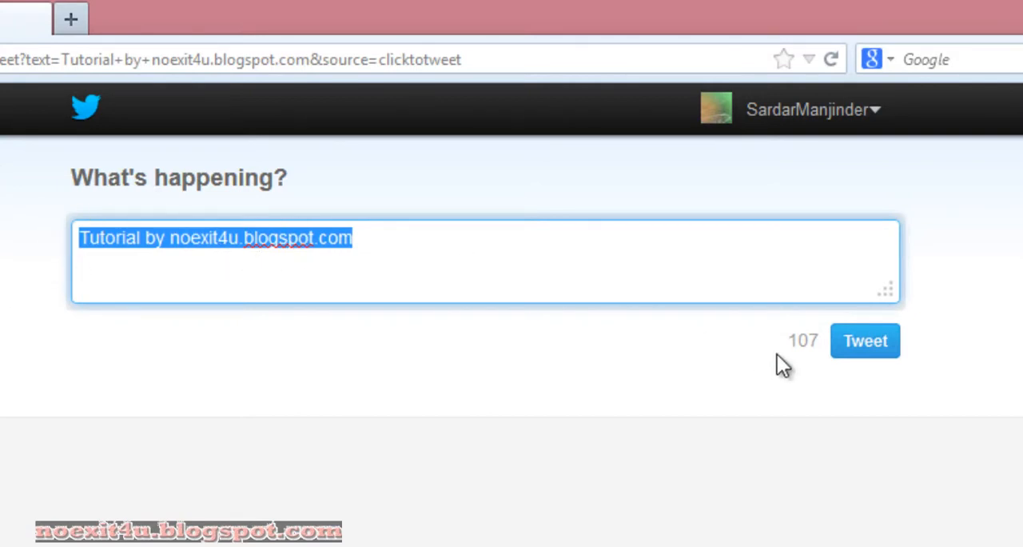